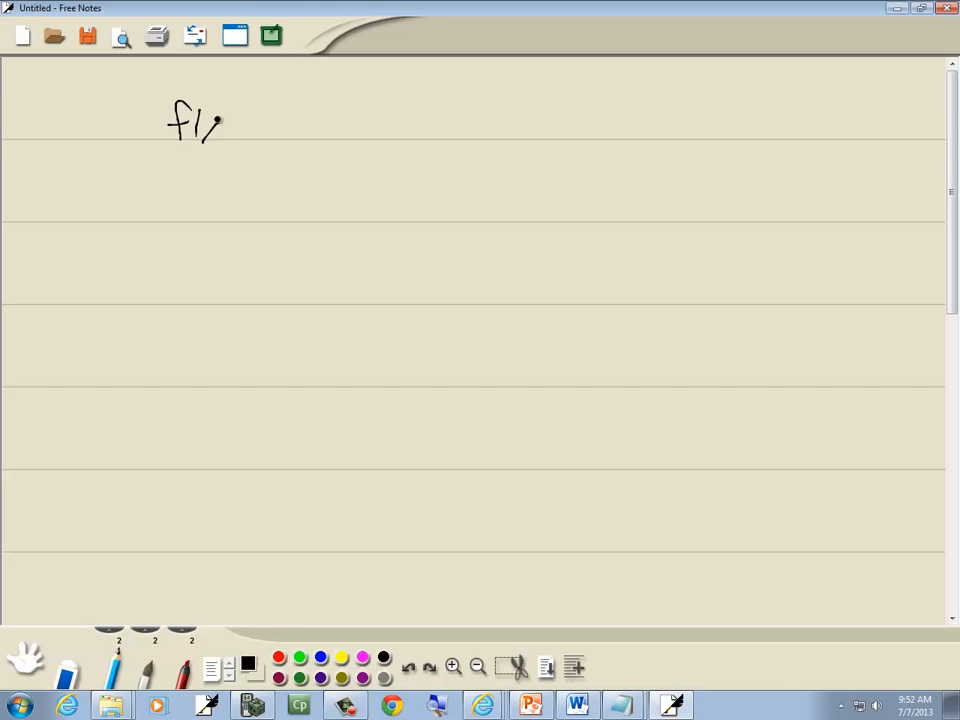
Handwrite f(x) = log₂ x near the top of the note page
click(530, 706)
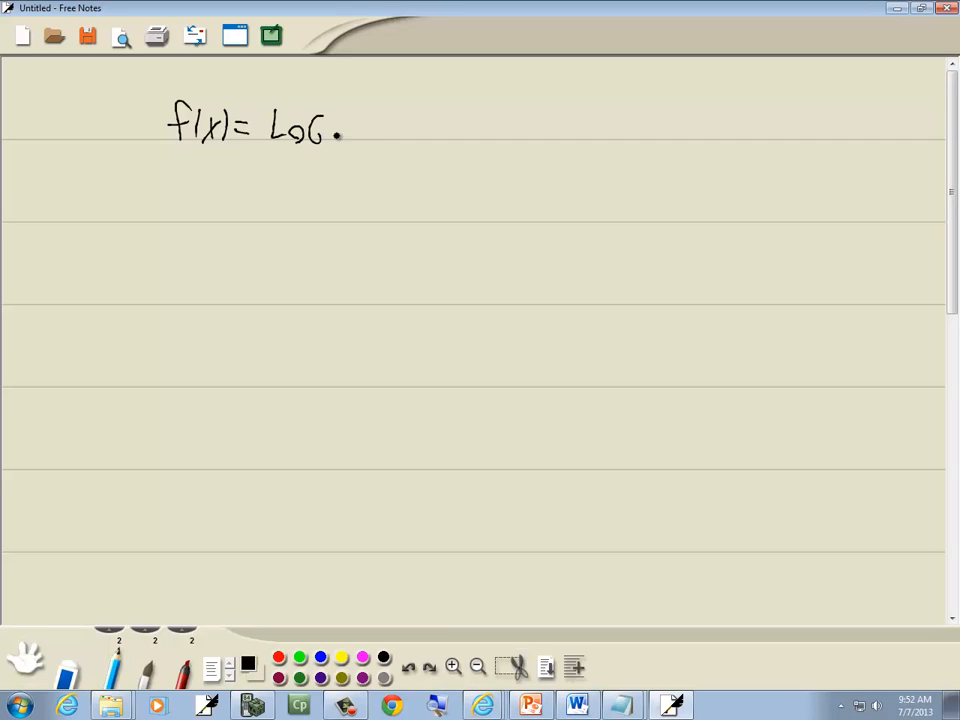
drag(355, 115, 370, 135)
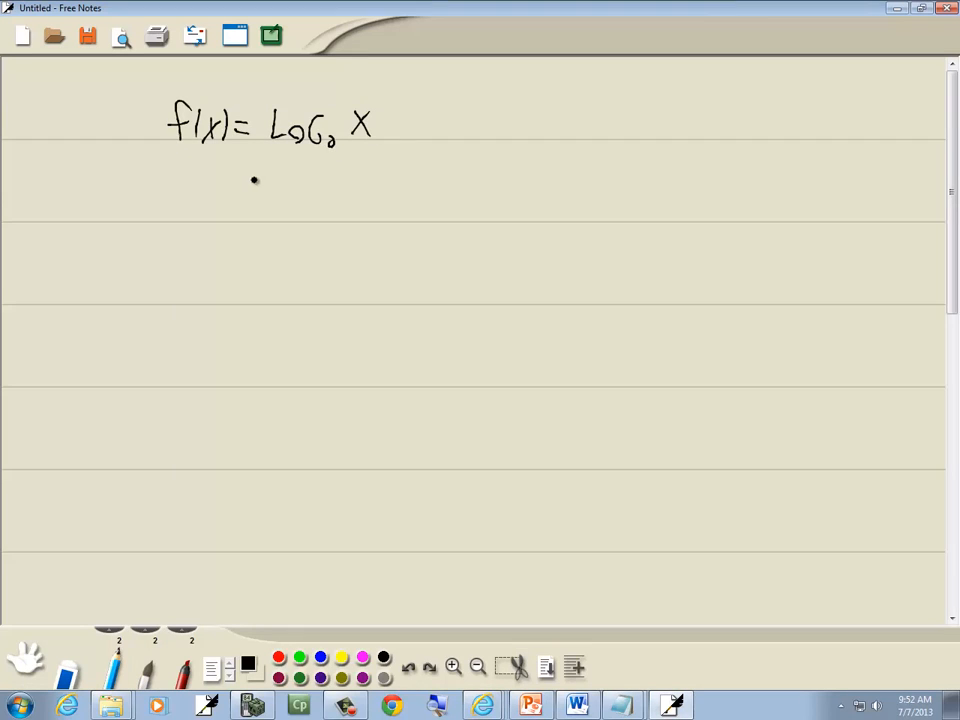
drag(240, 195, 320, 195)
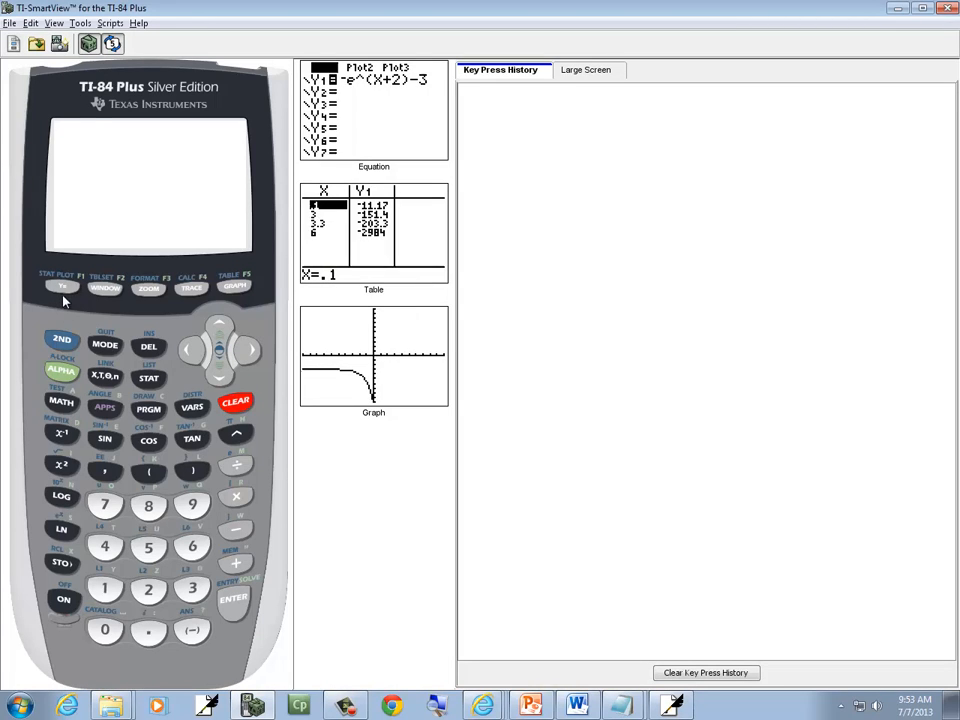
Clear the old Y1 exponential and enter log(X)/log(2) in the Y= editor
click(62, 287)
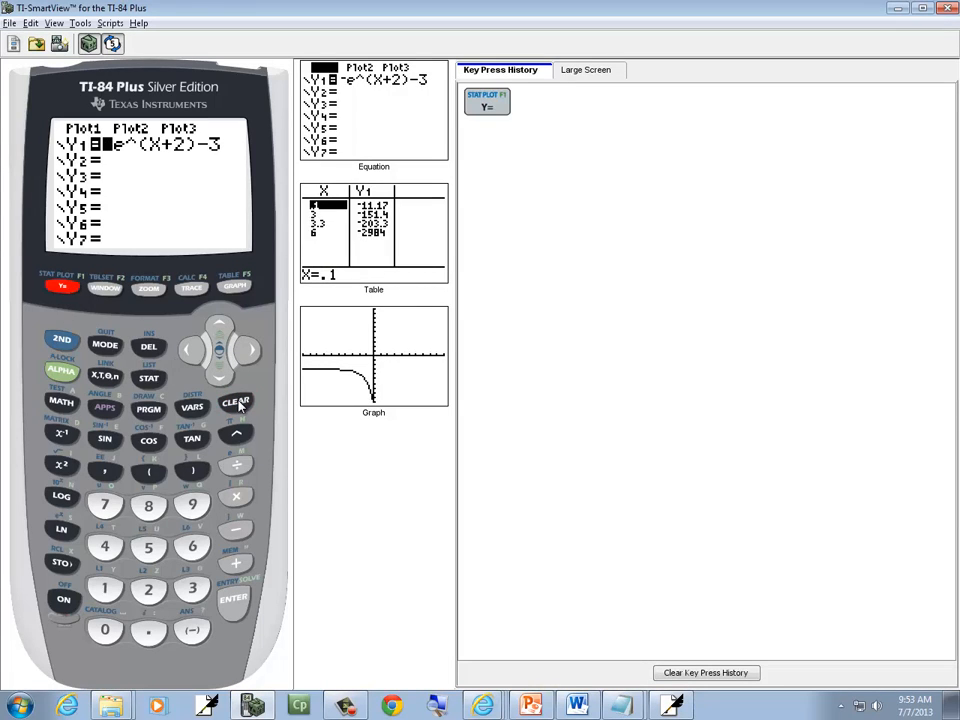
click(236, 401)
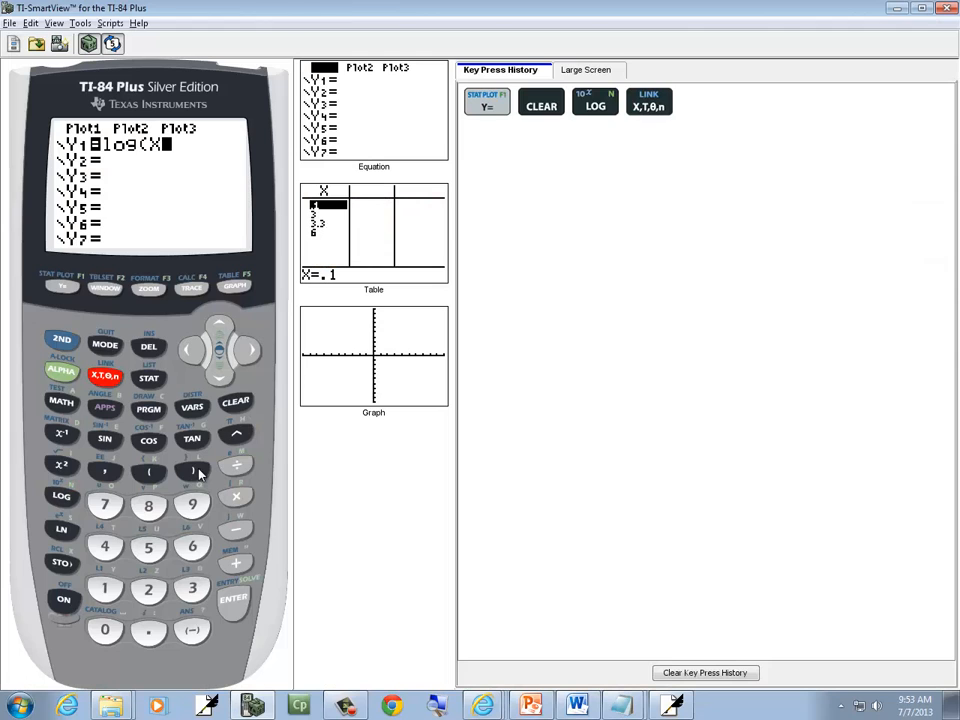
click(237, 464)
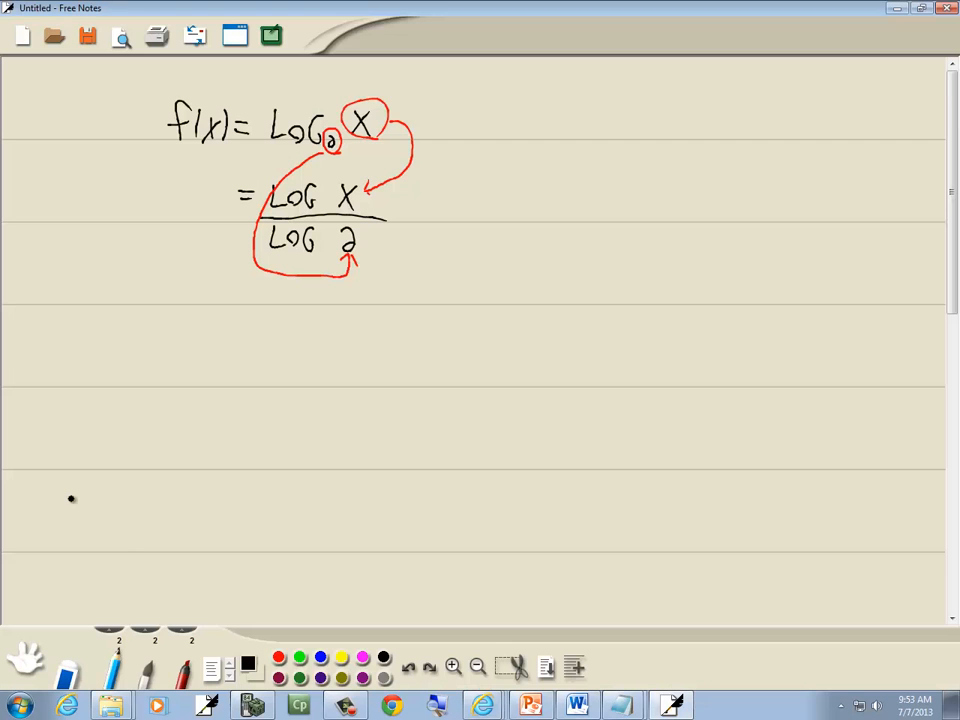
click(250, 706)
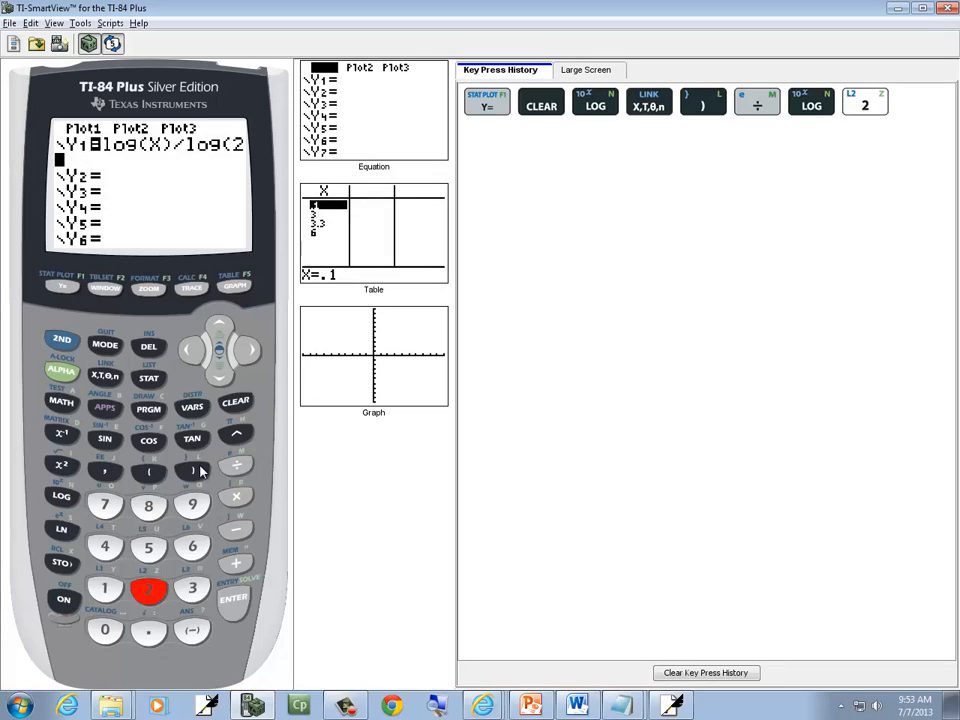
Close log(2), enter Y2 = 2^X, and graph both functions
click(219, 361)
text(2)
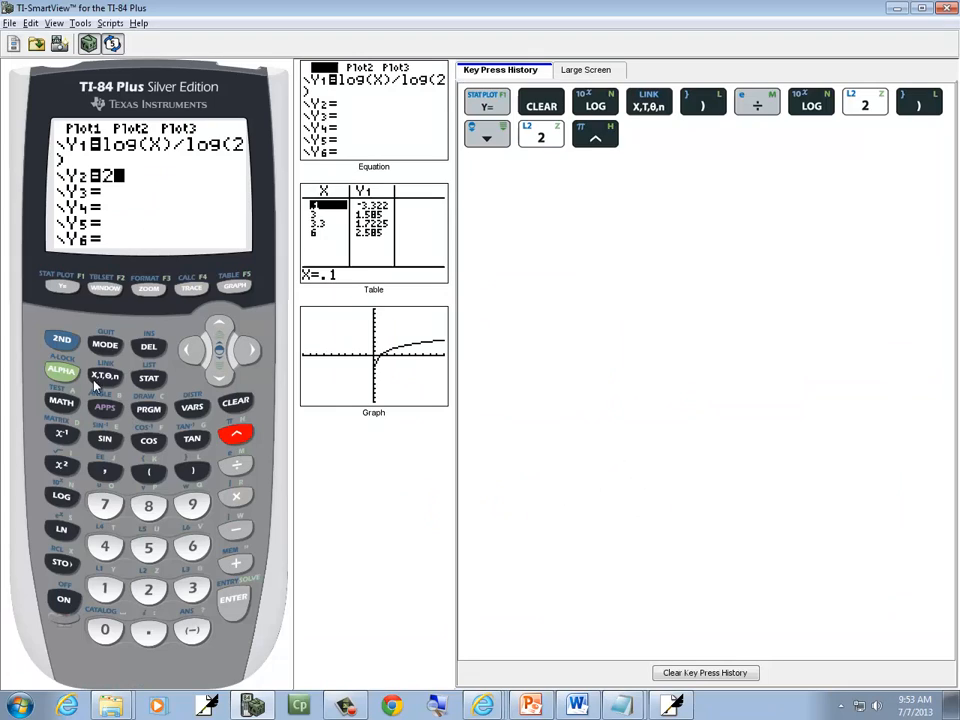
click(104, 376)
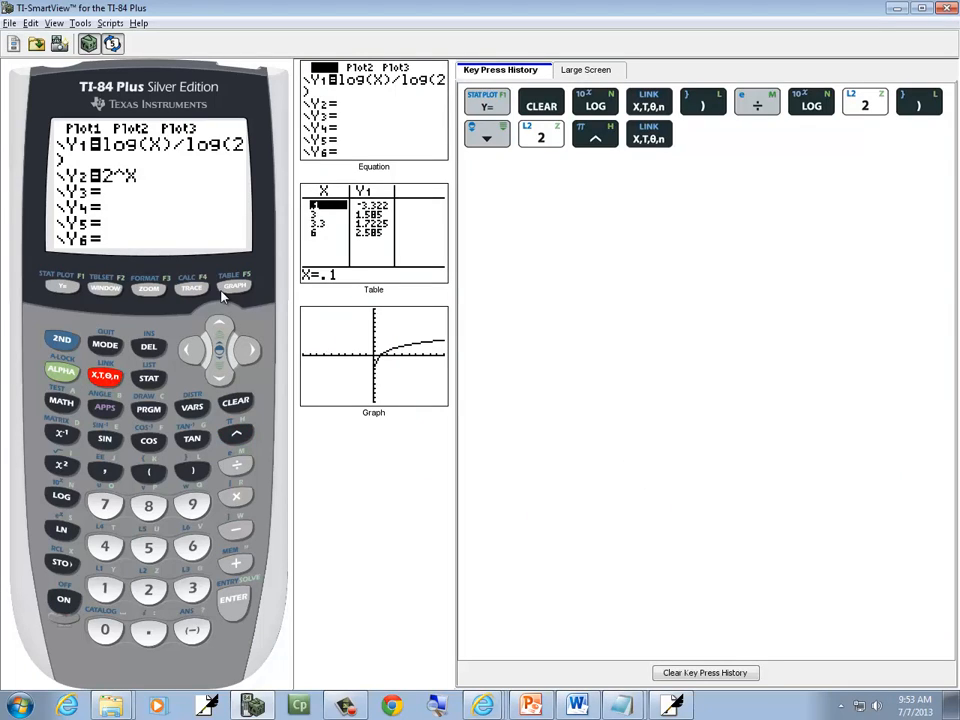
click(234, 286)
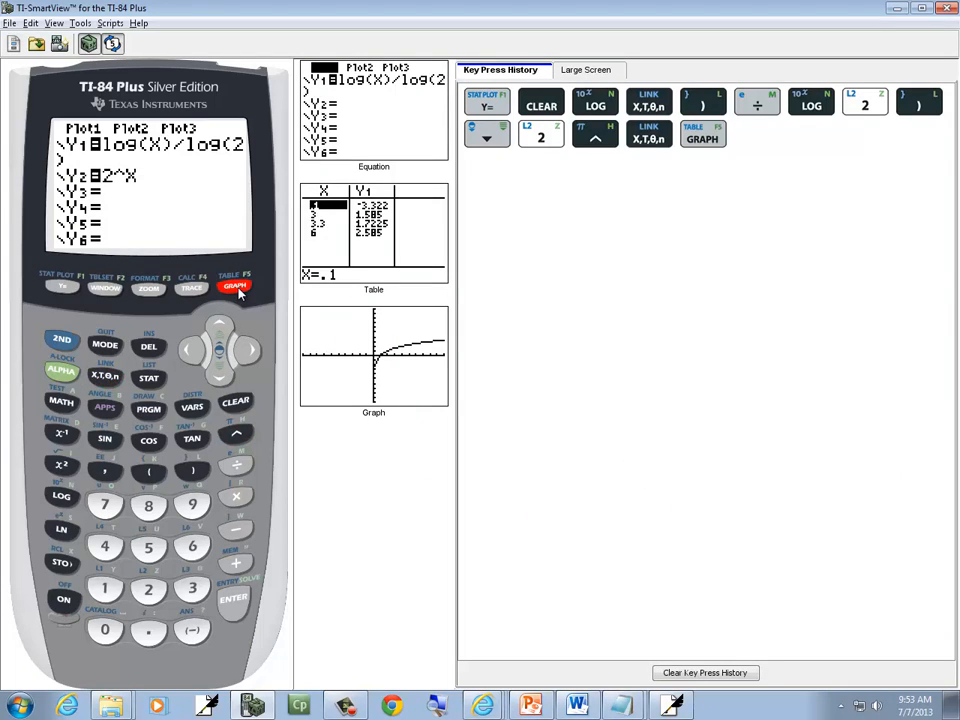
click(234, 287)
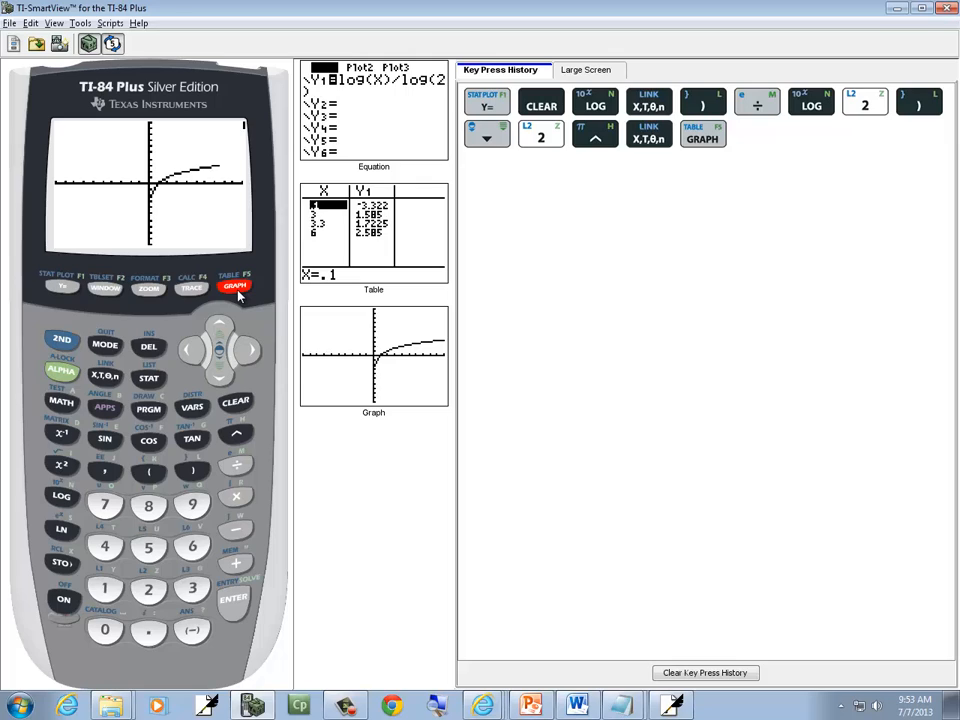